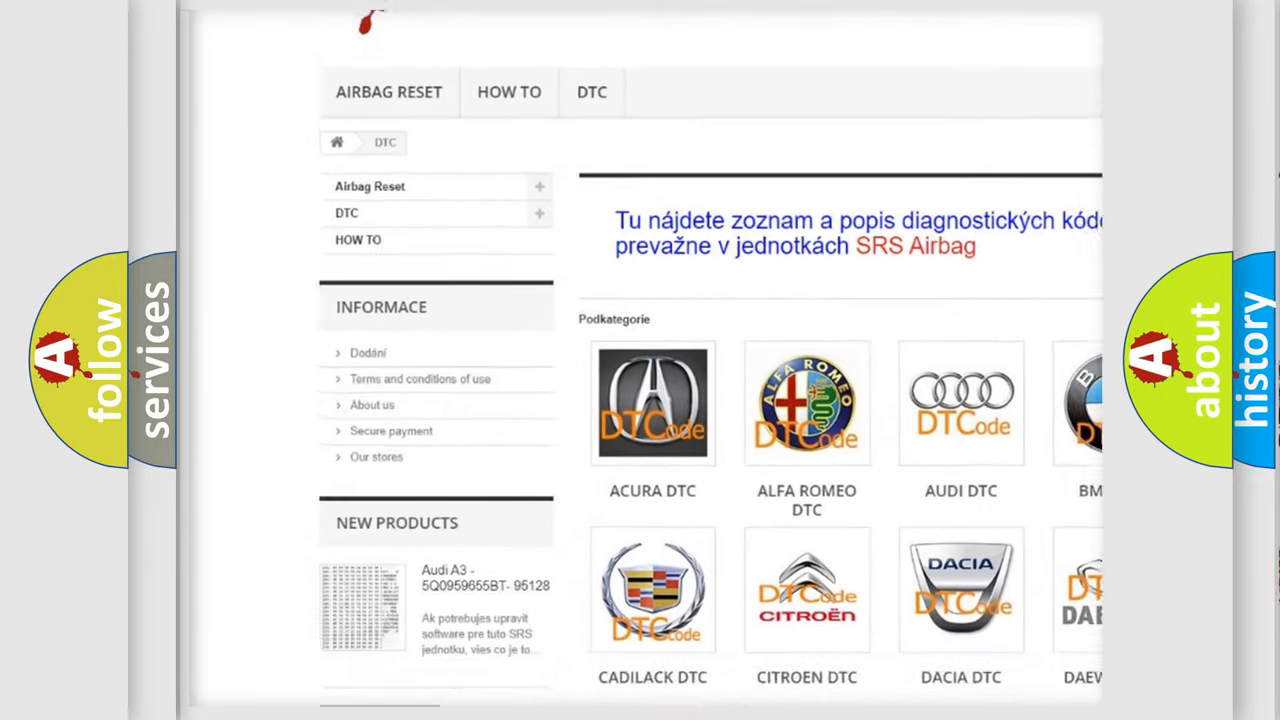
{"action": "scroll", "scroll_direction": "down", "scroll_amount": 3}
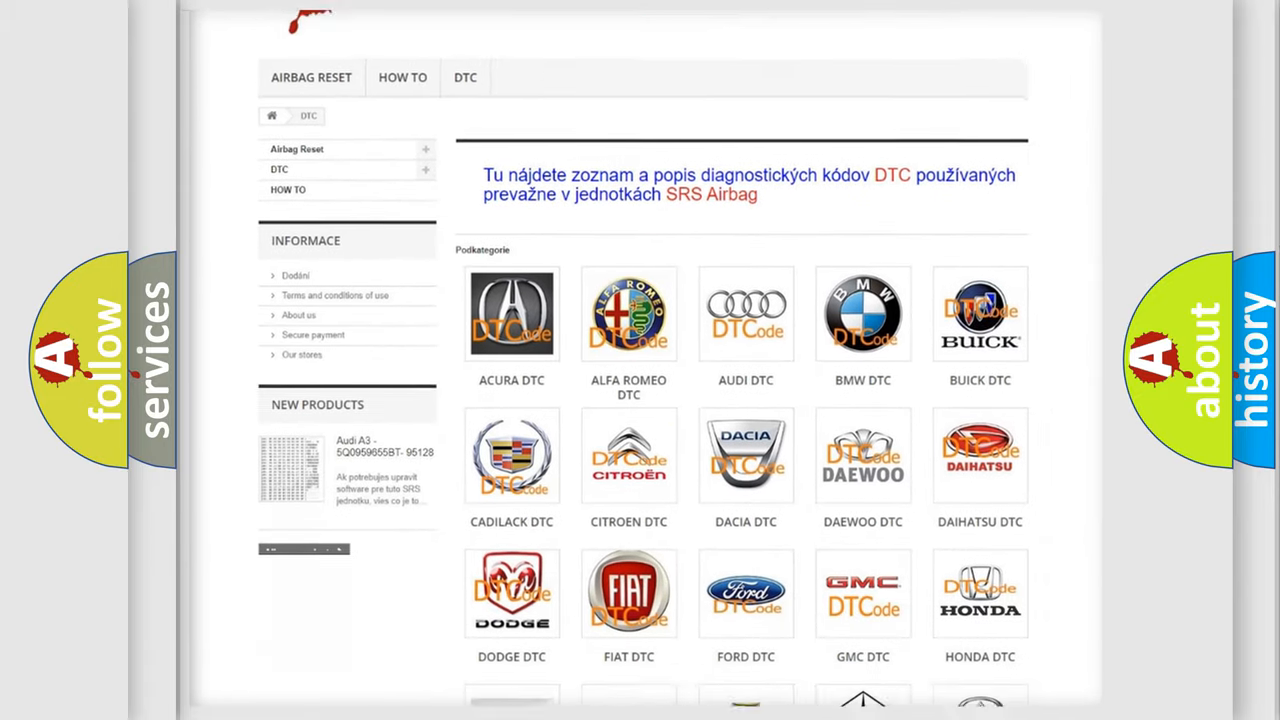
{"action": "scroll", "scroll_direction": "down", "scroll_amount": 3}
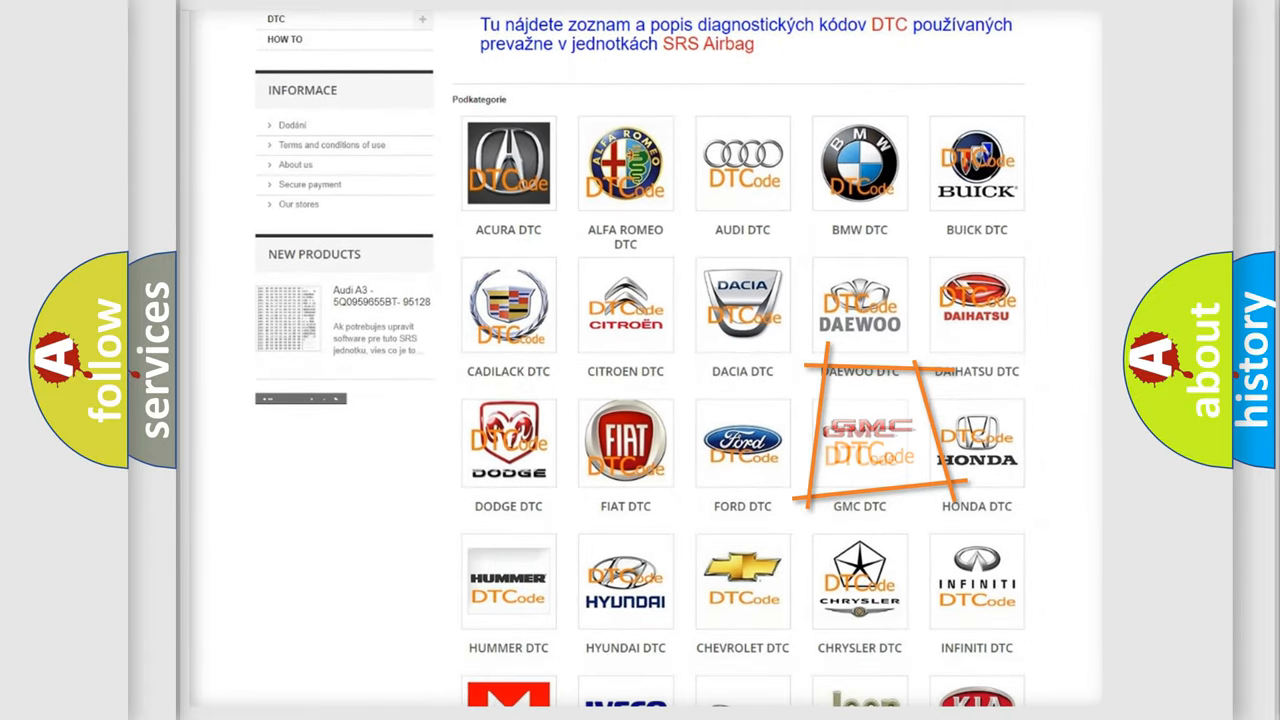